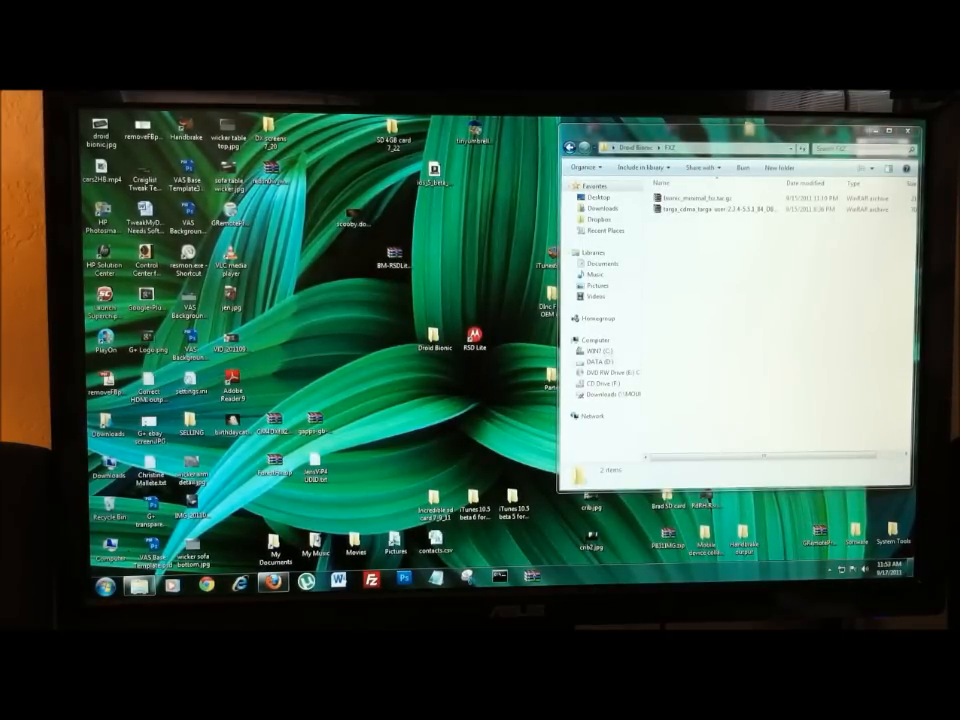
mouse_move(498, 376)
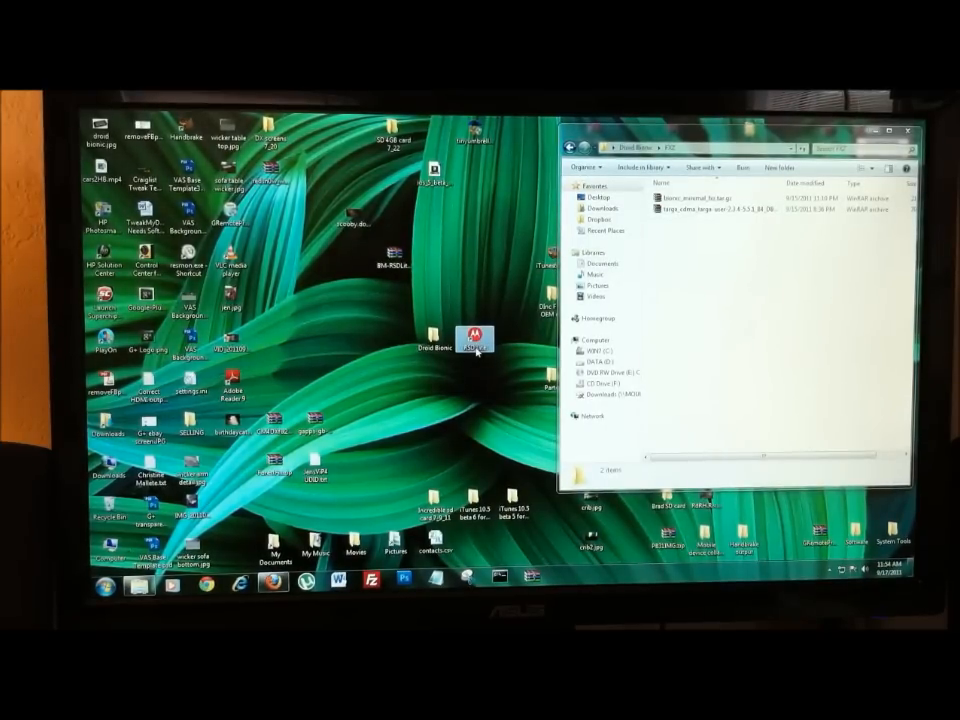
- Launch RSD Lite and bring up the file chooser via the Filename browse button
double_click(476, 336)
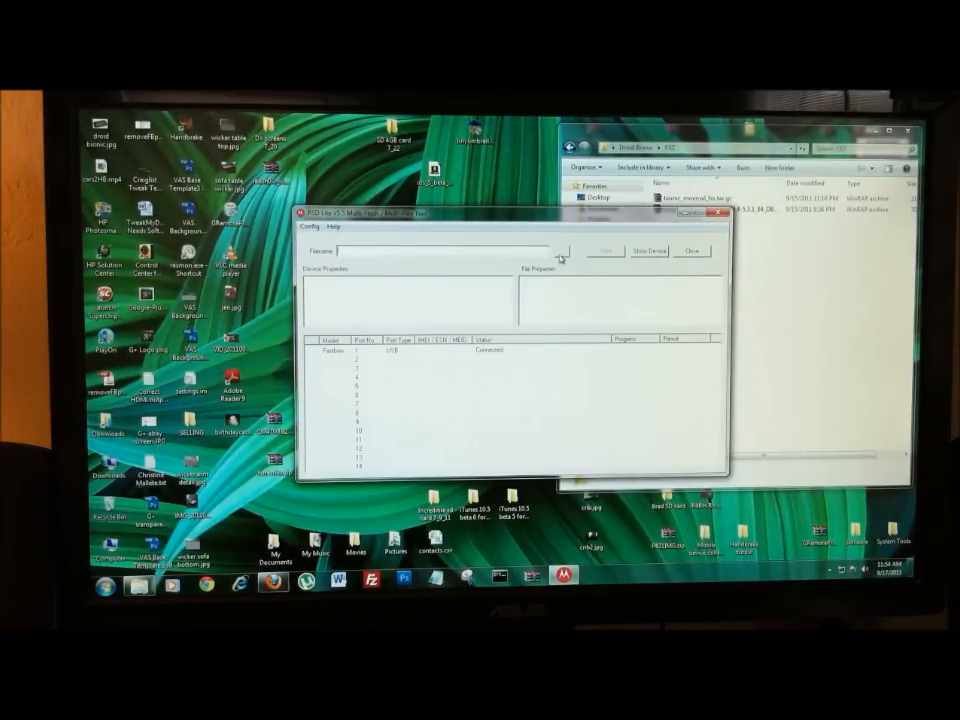
left_click(560, 252)
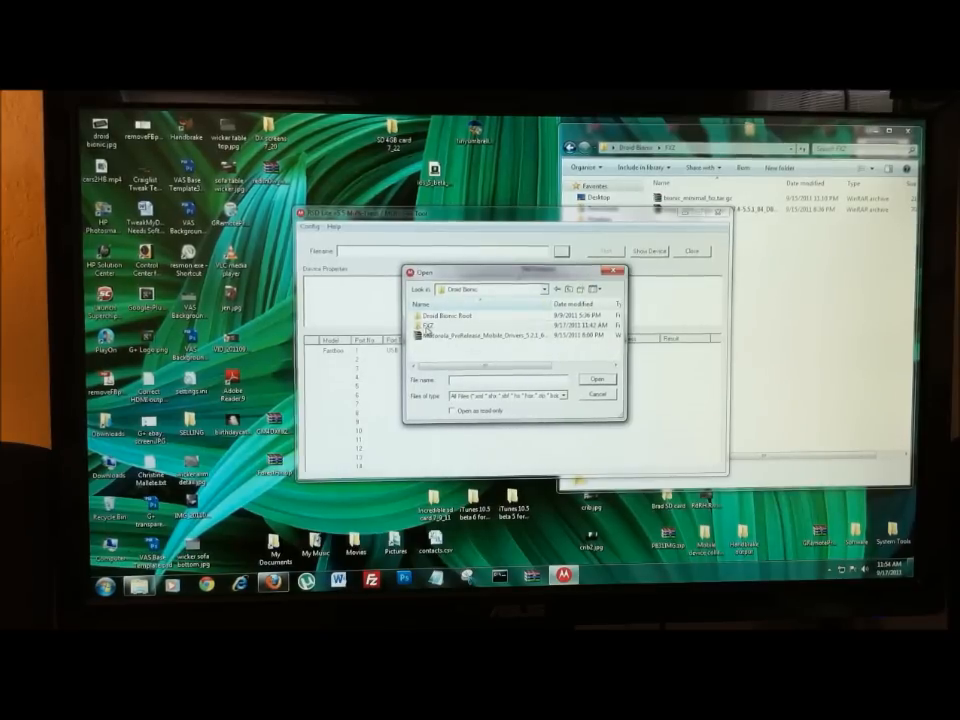
- Select the firmware package file from the FXZ folder and load it into RSD Lite
double_click(430, 324)
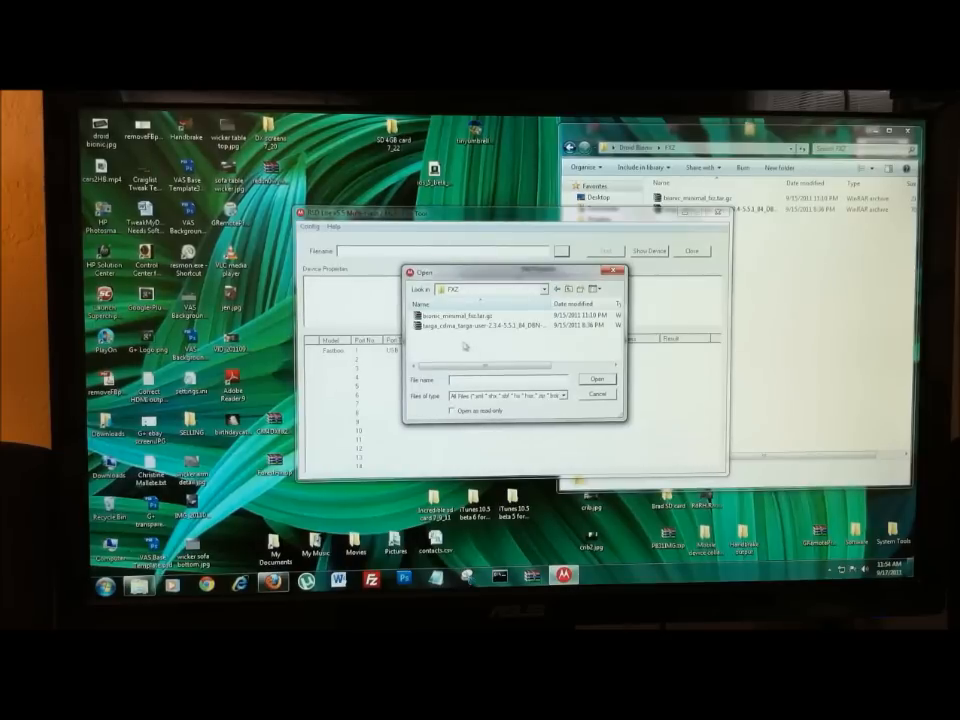
left_click(470, 312)
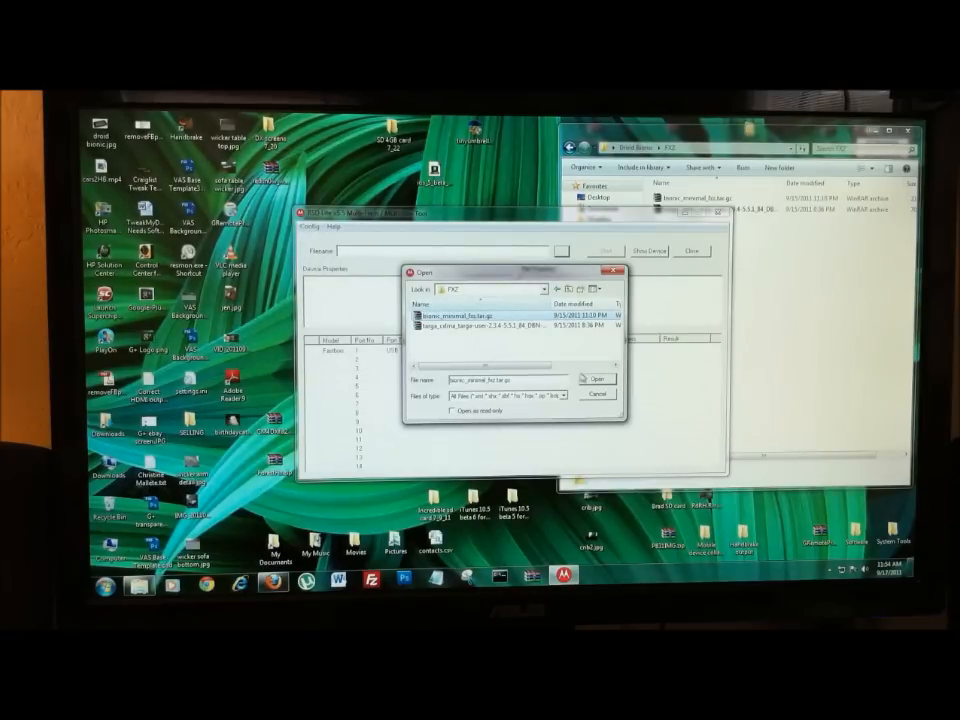
left_click(596, 378)
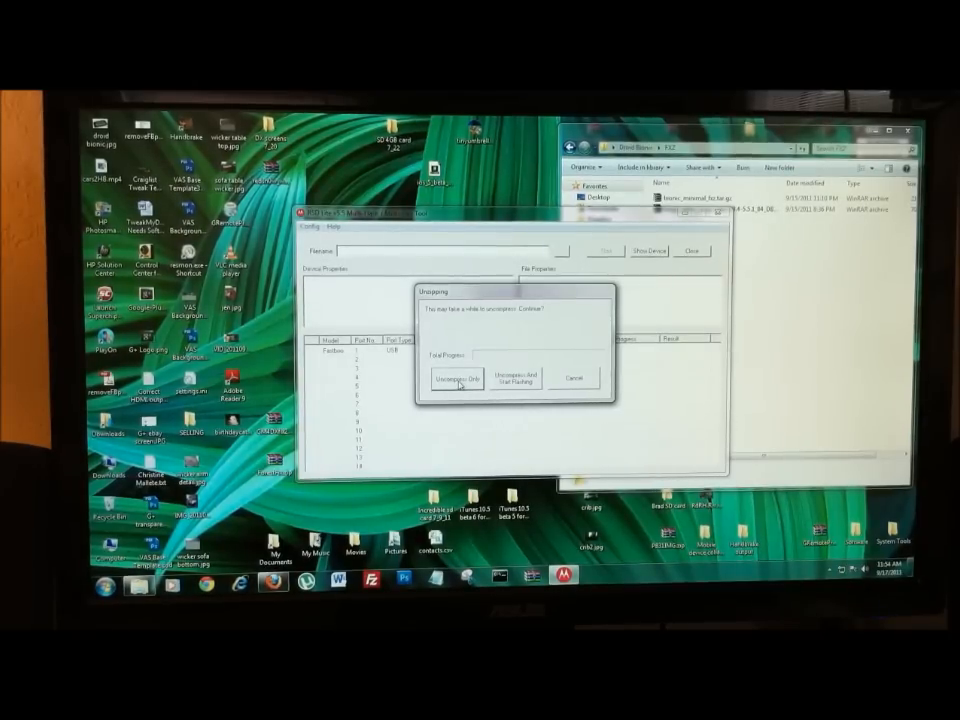
- Decompress the firmware package so RSD Lite lists its file properties
left_click(456, 378)
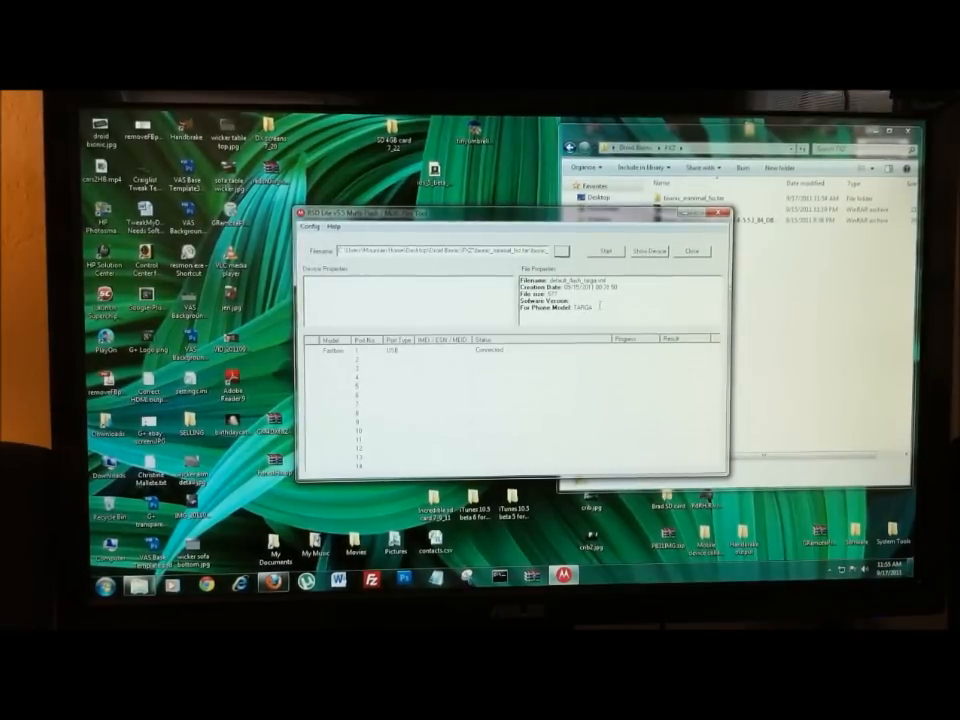
- Start flashing the loaded FXZ firmware to the connected Droid Bionic
left_click(608, 250)
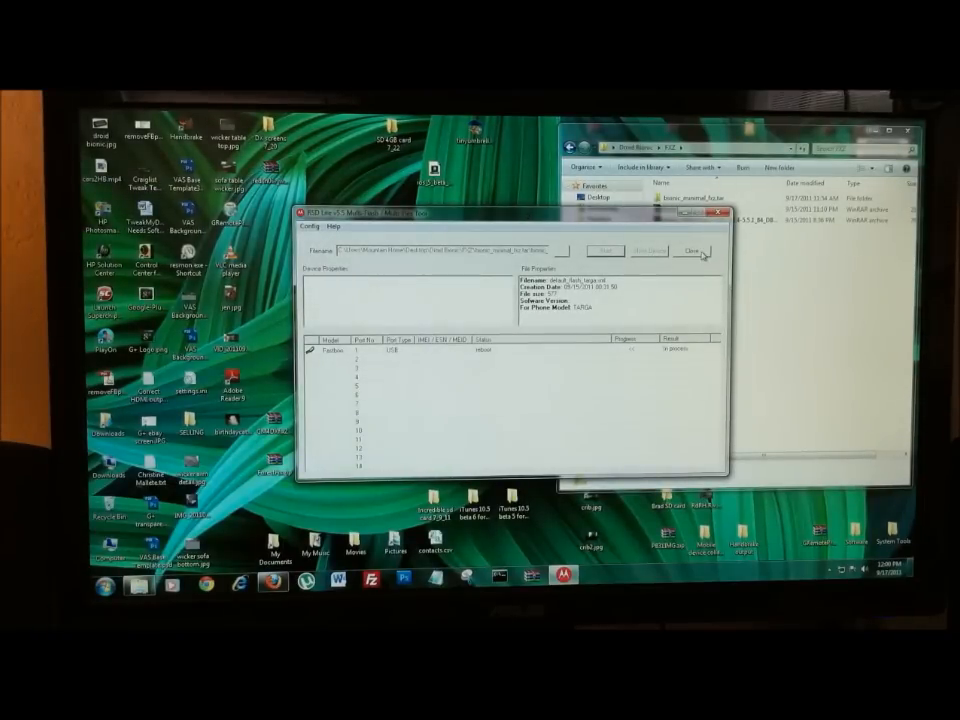
- Switch from RSD Lite to the TweakMyDevice website in the browser
left_click(692, 250)
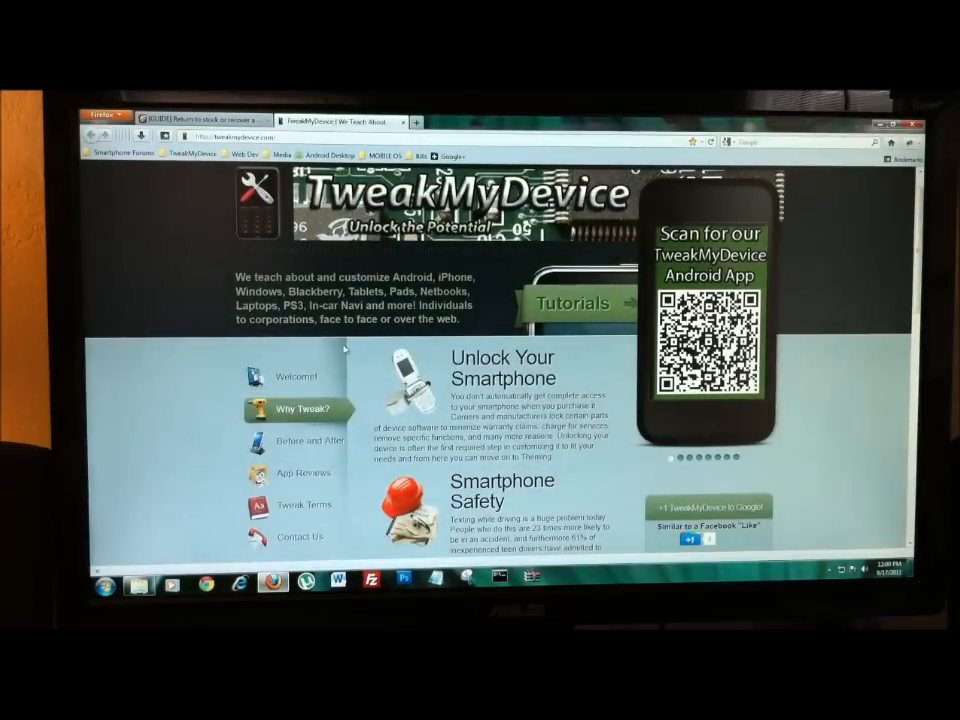
- View the Droid Forums FXZ return-to-stock guide thread in the browser
left_click(200, 120)
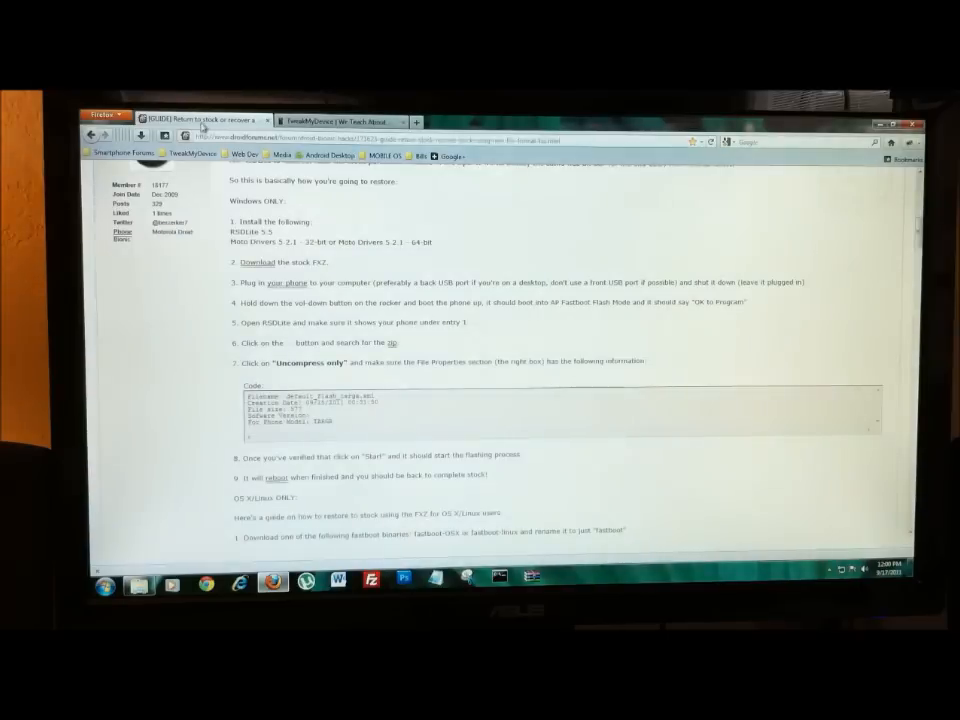
scroll("up", 3)
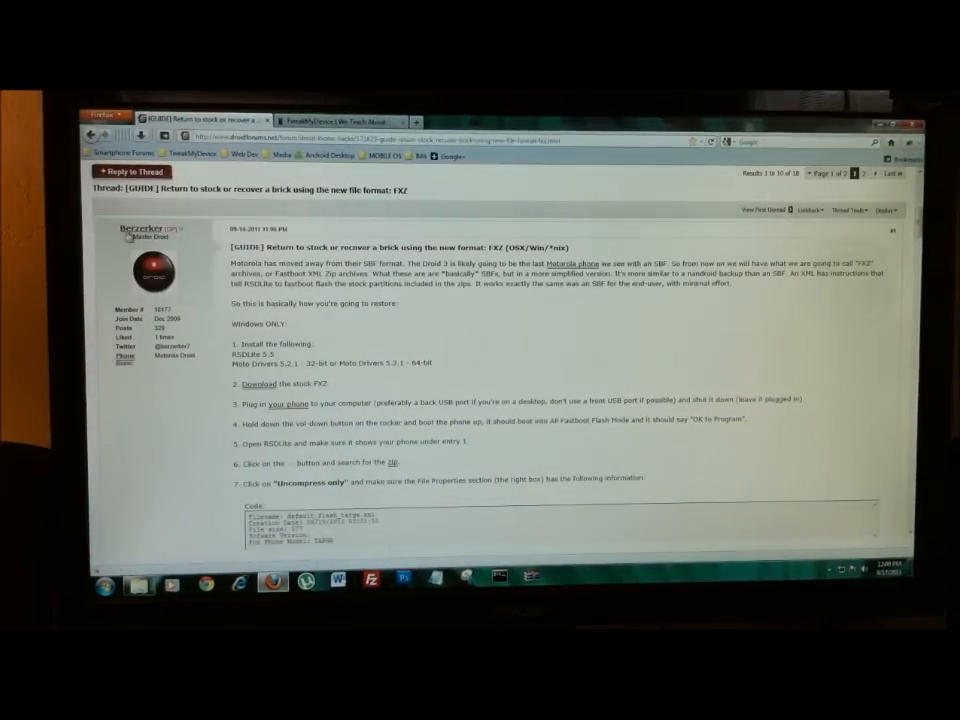